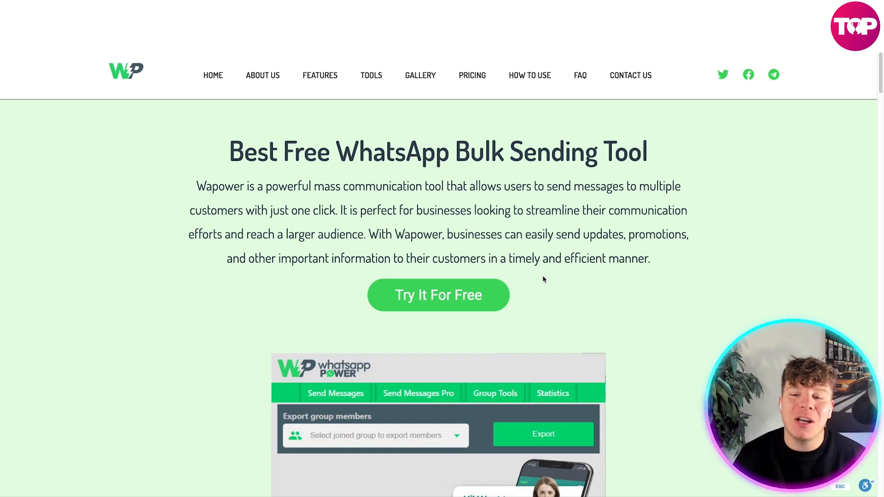
- Scroll the WaPower homepage past the feature cards and screenshots to the pricing plans
scroll(down, 3)
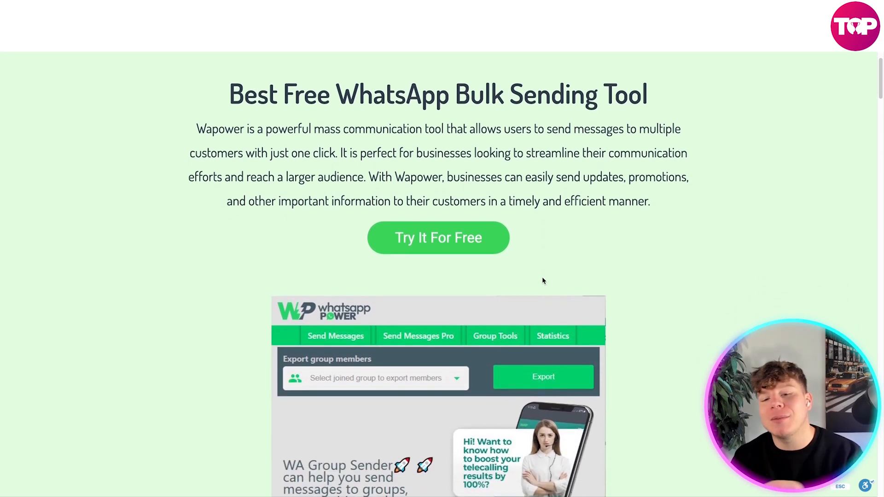
scroll(down, 3)
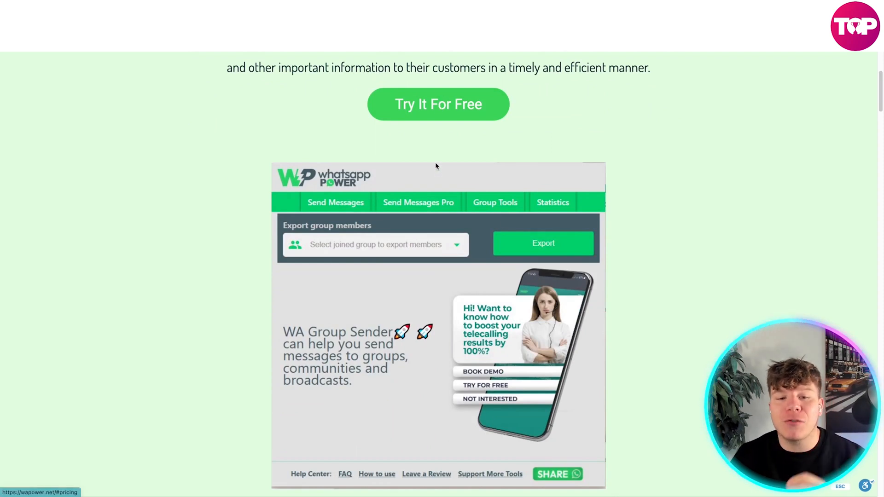
scroll(down, 3)
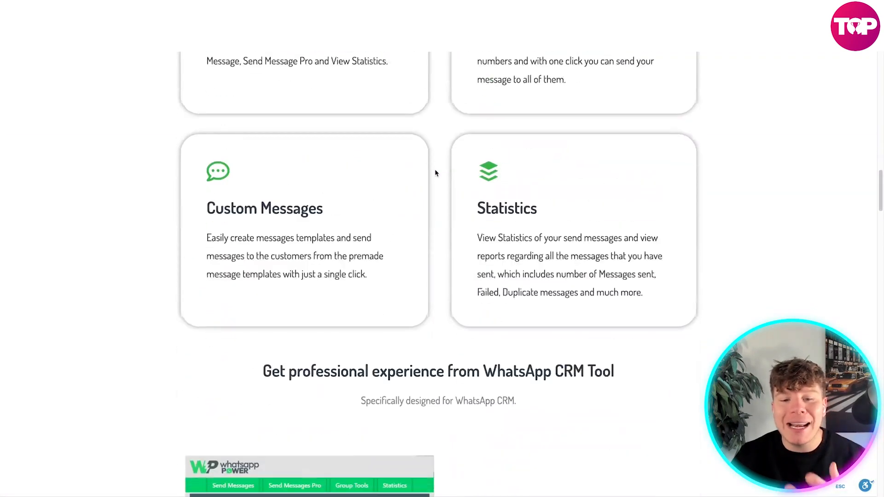
scroll(down, 3)
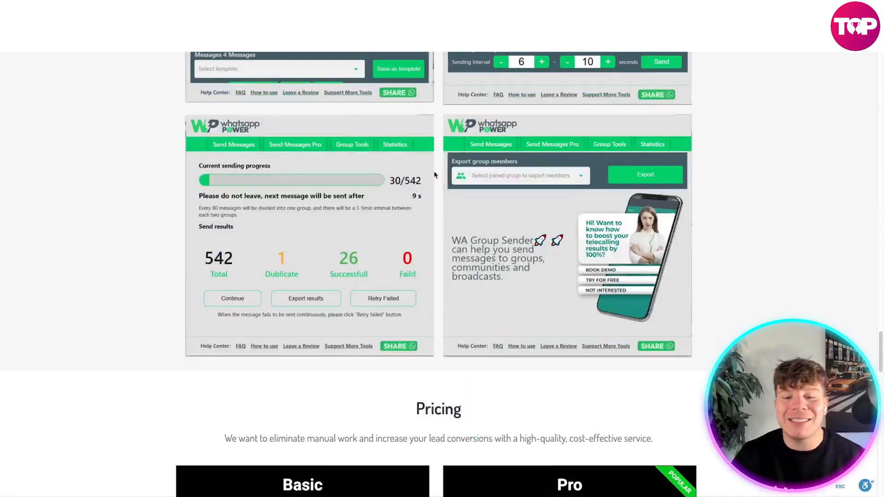
scroll(down, 3)
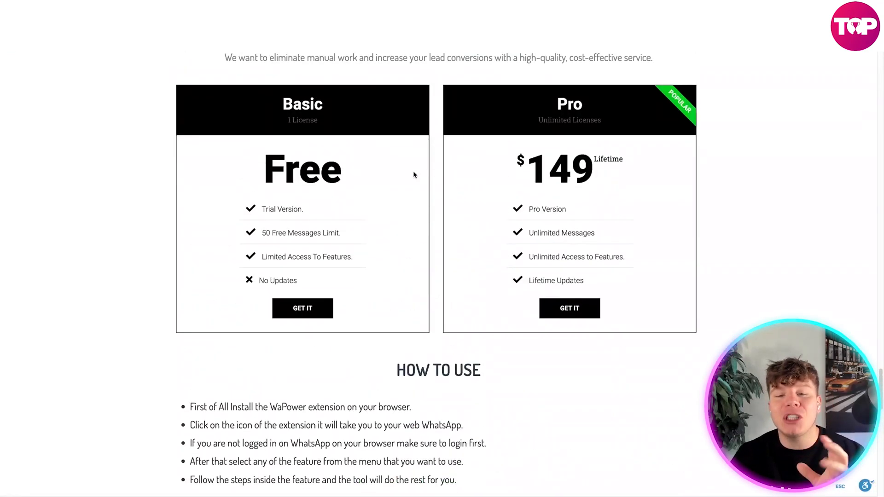
- Check out the free Basic plan, complete payment, and save the delivery link file
click(302, 309)
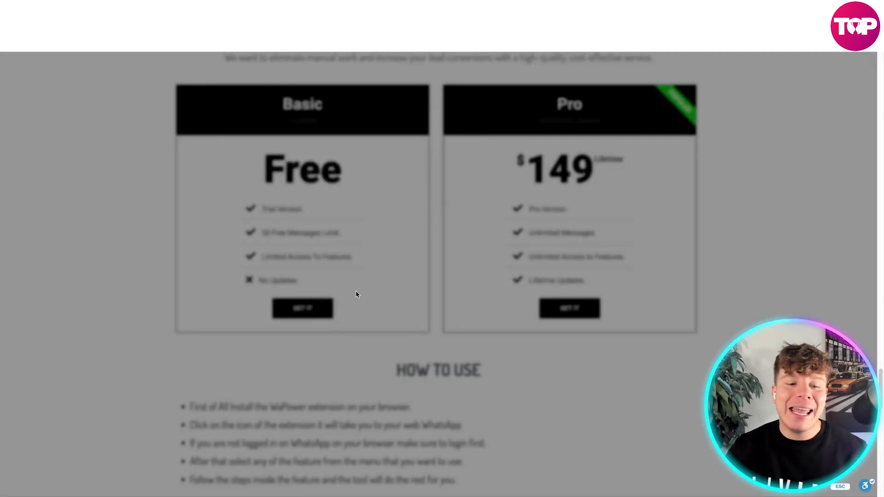
click(302, 308)
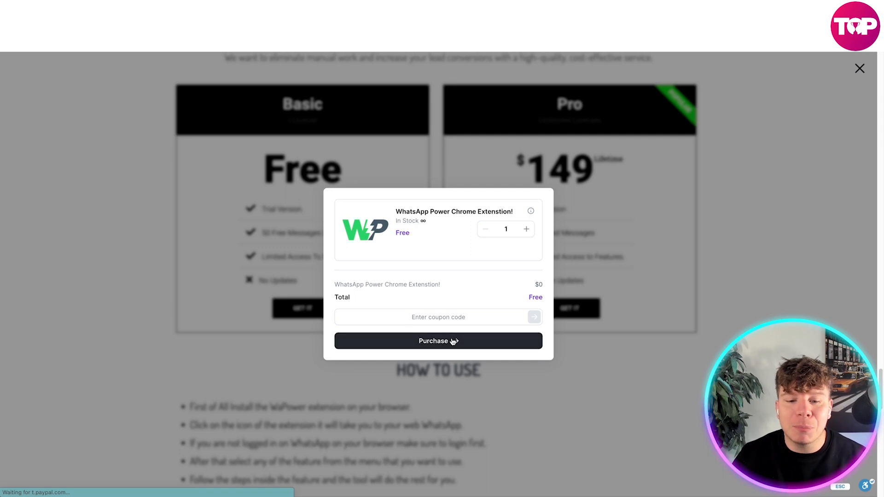
click(438, 340)
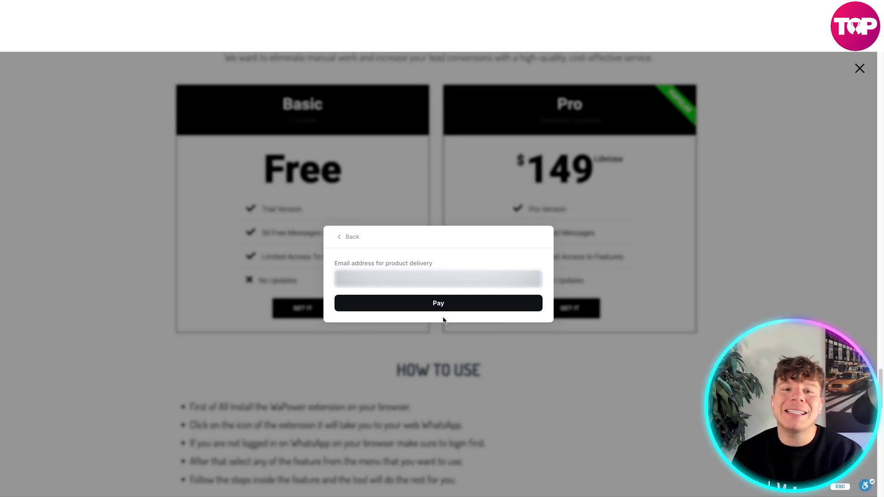
click(438, 303)
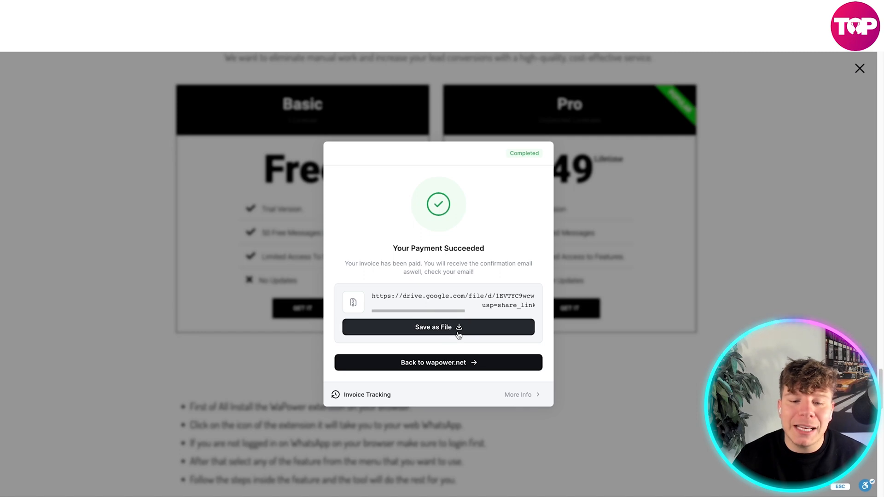
click(438, 327)
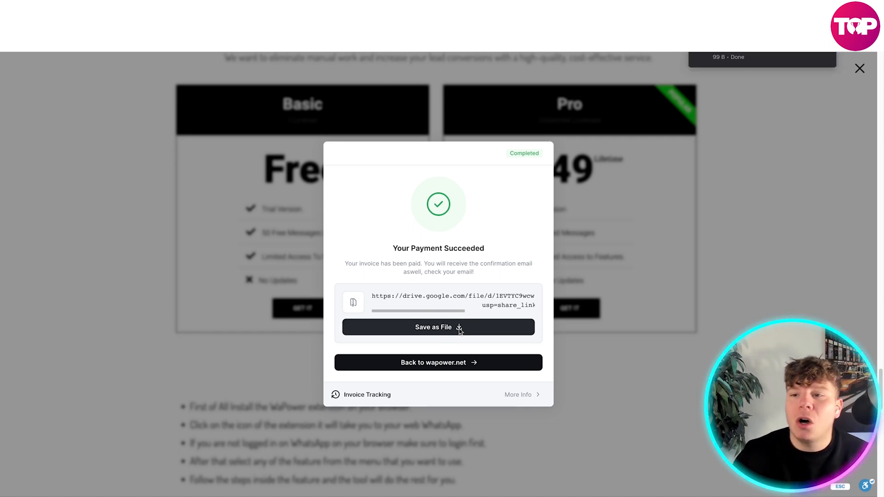
- Open the delivery link in Google Drive and download the WhatsApp Power .zip
click(438, 326)
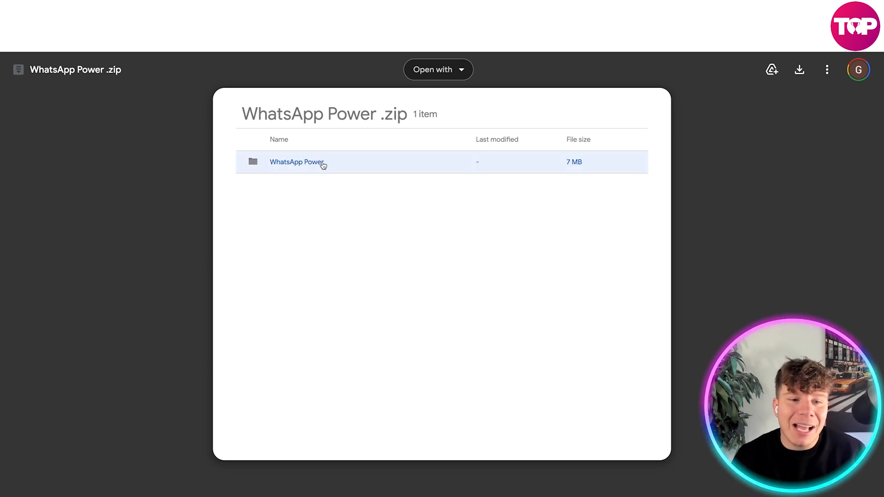
mouse_move(340, 173)
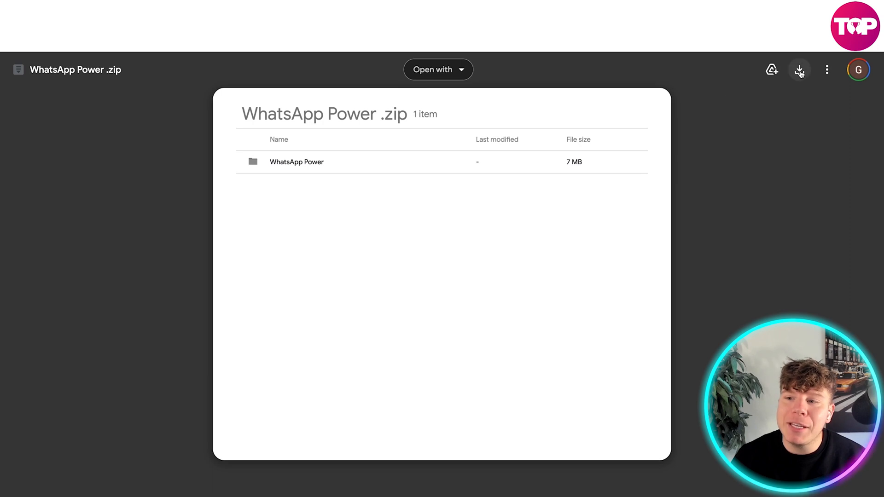
click(799, 70)
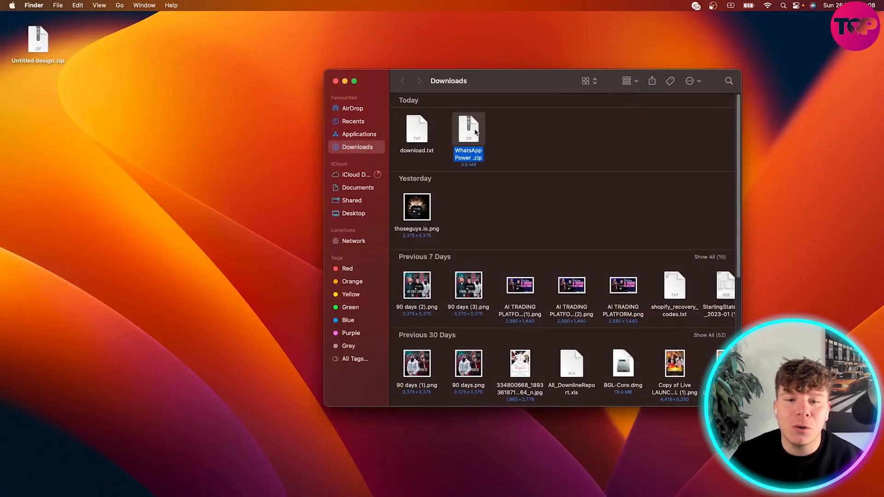
- Unzip WhatsApp Power .zip from Finder's Downloads folder
double_click(468, 129)
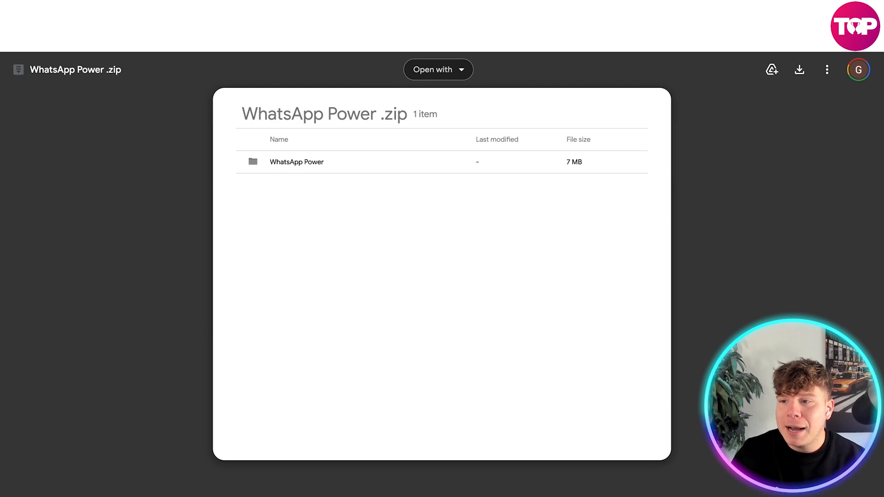
- Go to Chrome's Extensions page through the three-dot menu's Settings
click(825, 69)
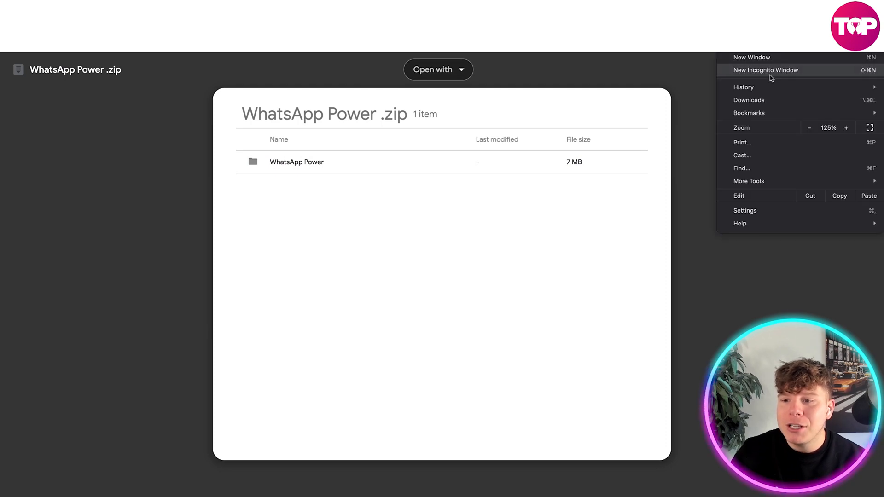
click(744, 211)
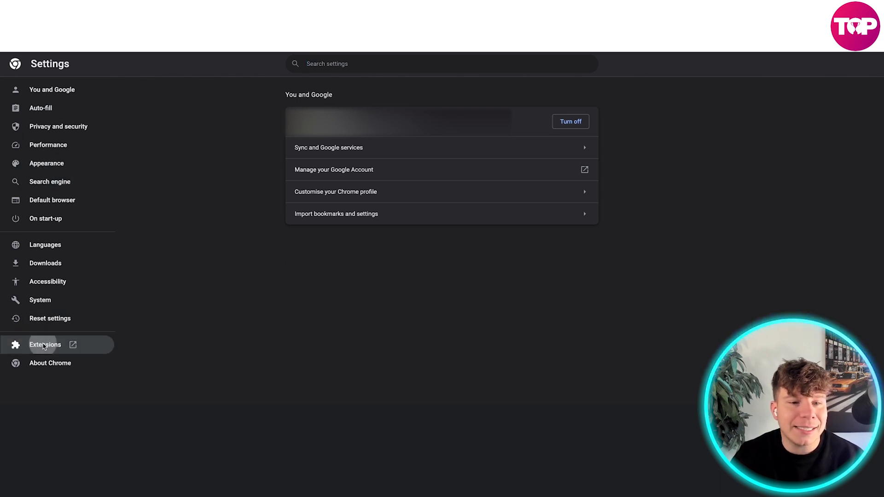
click(44, 344)
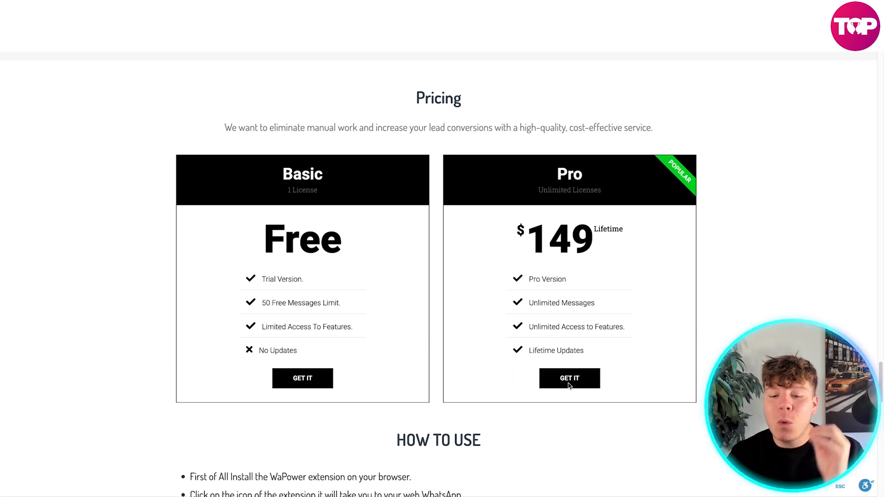
- Start checkout for the $149 Pro plan on wapower.net
click(569, 379)
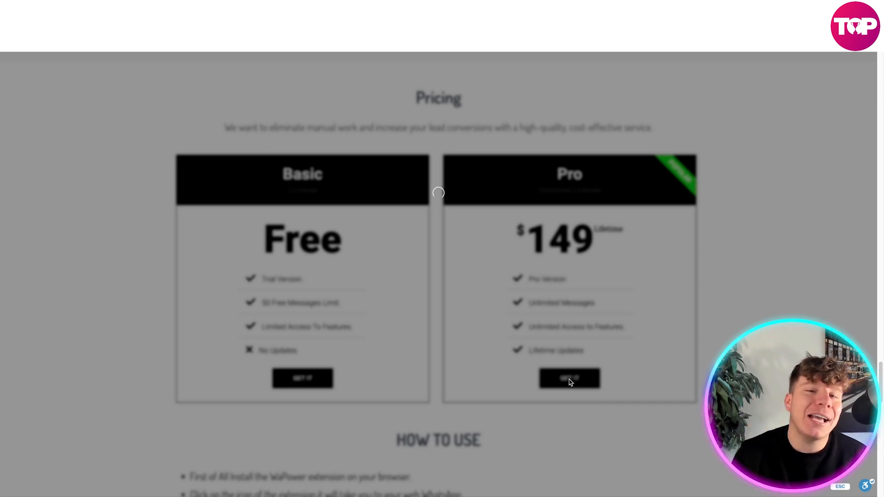
- Apply coupon TDP20 to the Pro Unlimited order and proceed to payment options
click(569, 379)
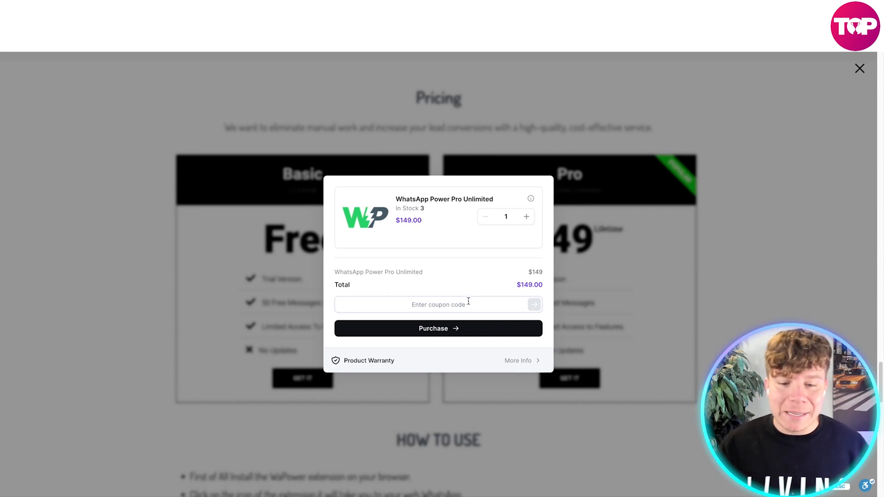
text(TDP20)
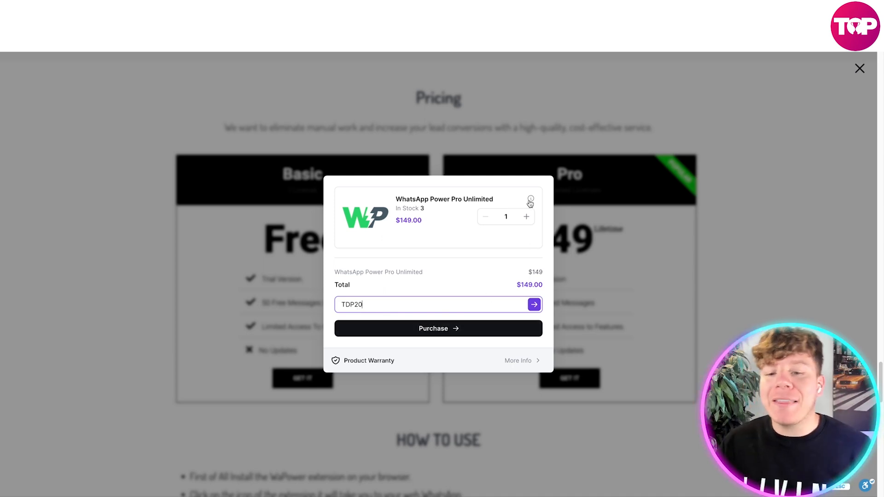
click(439, 328)
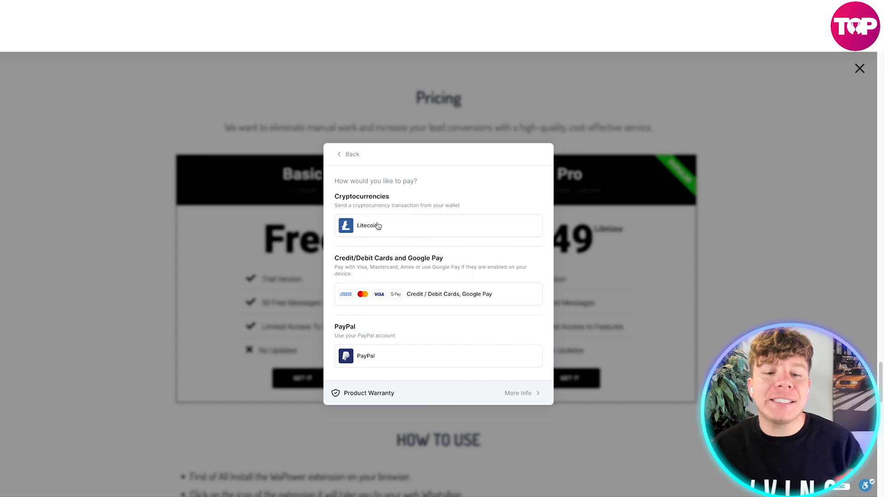